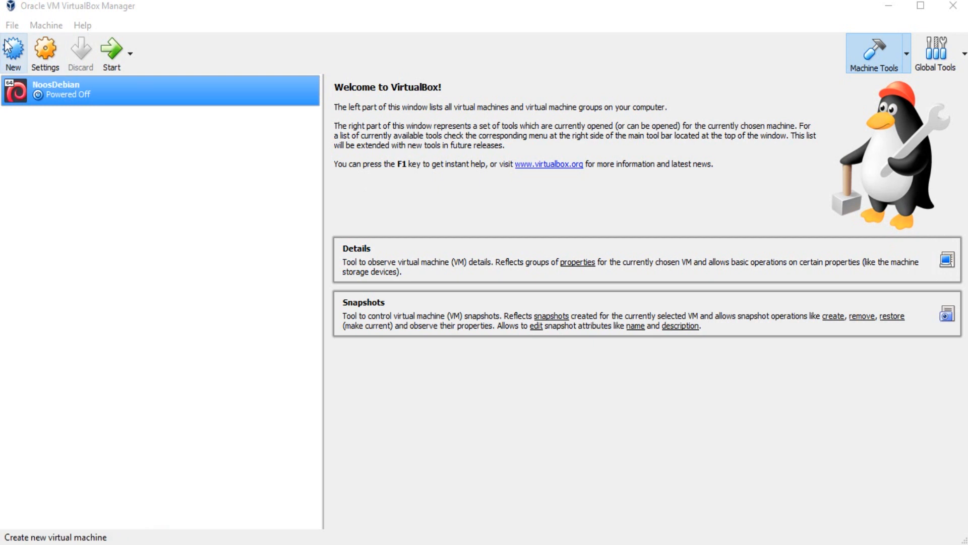
Step: Show VirtualBox Manager's File menu with preferences, appliance, media and host network options
click(11, 25)
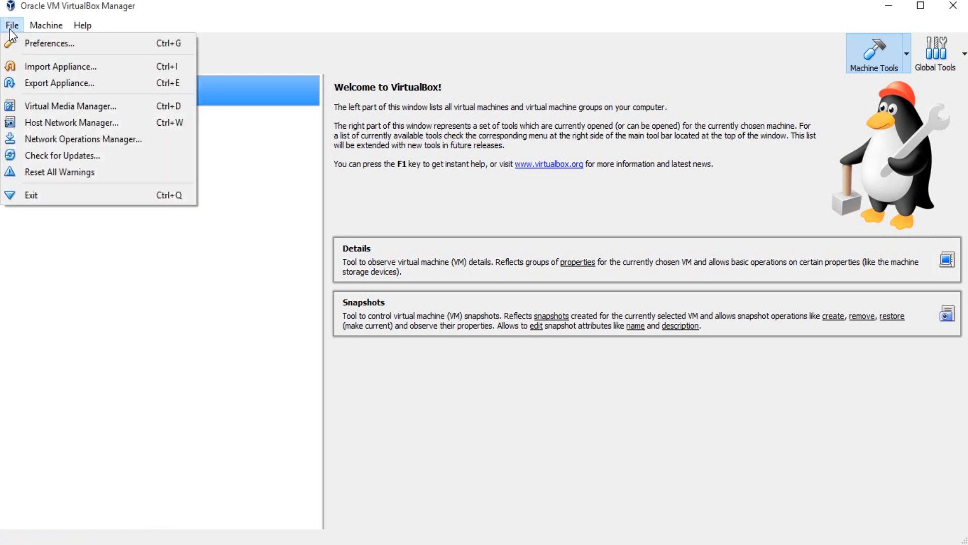
mouse_move(83, 140)
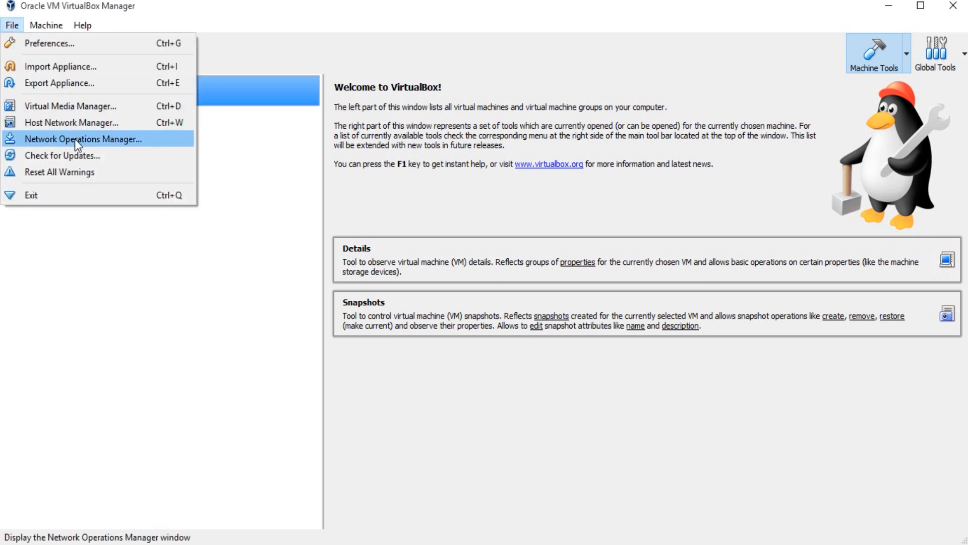
mouse_move(71, 122)
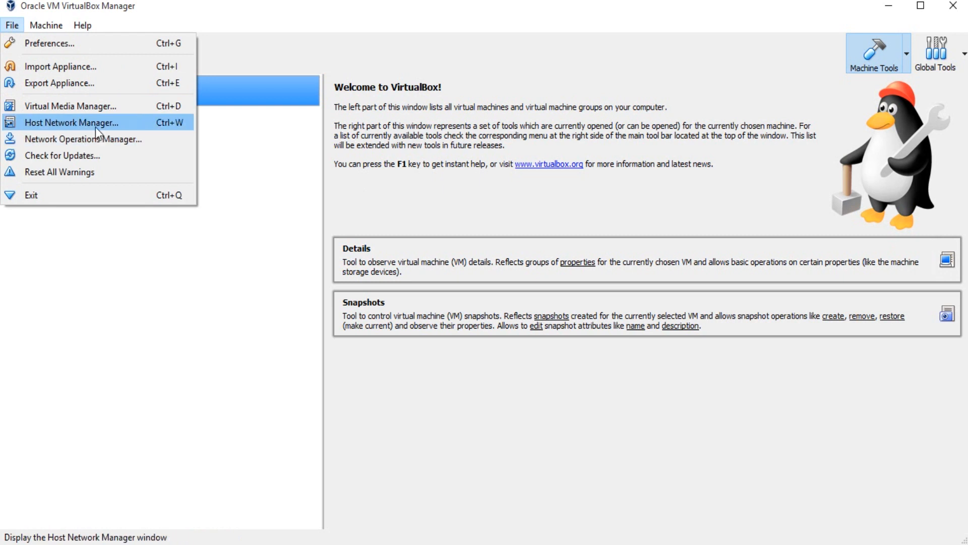
Step: Create host-only adapter #3 (192.168.28.1/24) with DHCP enabled, then leave Host Network Manager
click(71, 122)
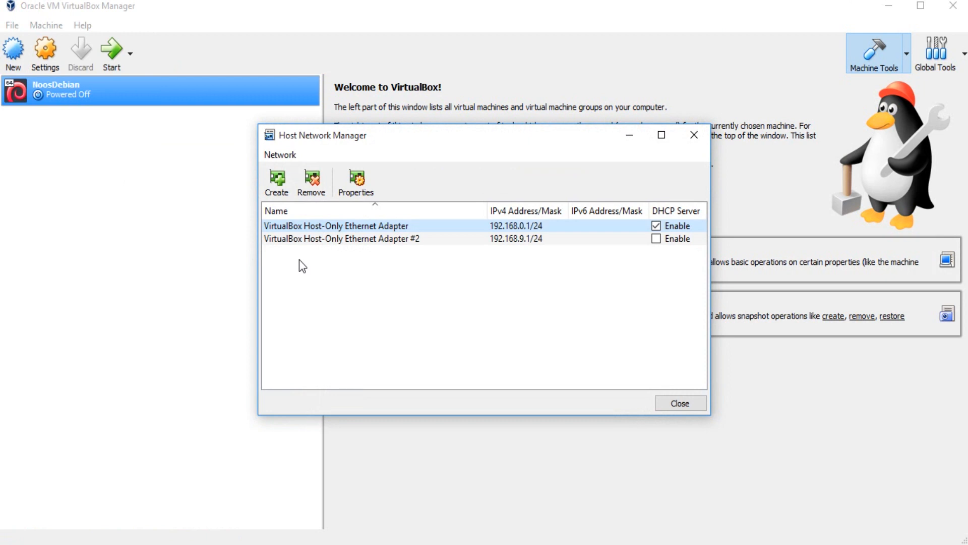
click(275, 182)
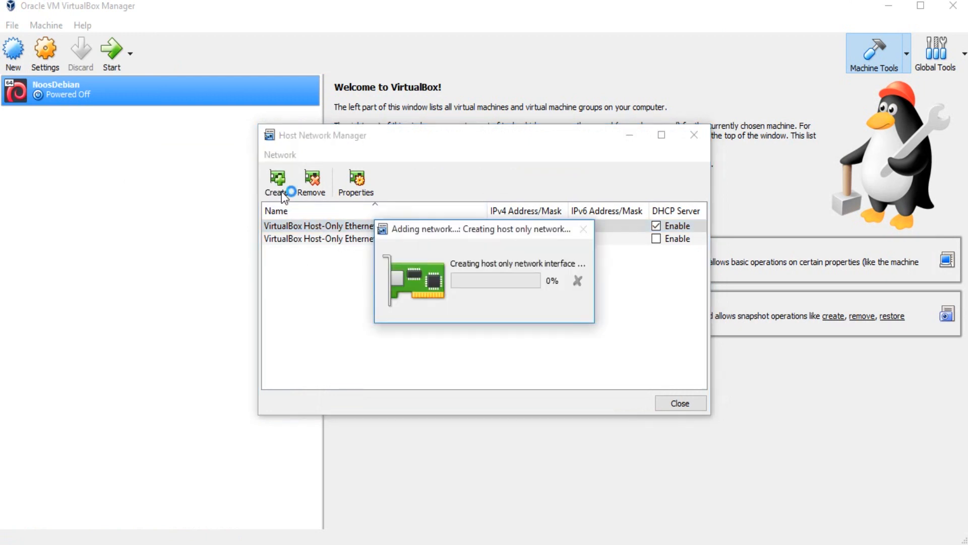
mouse_move(368, 290)
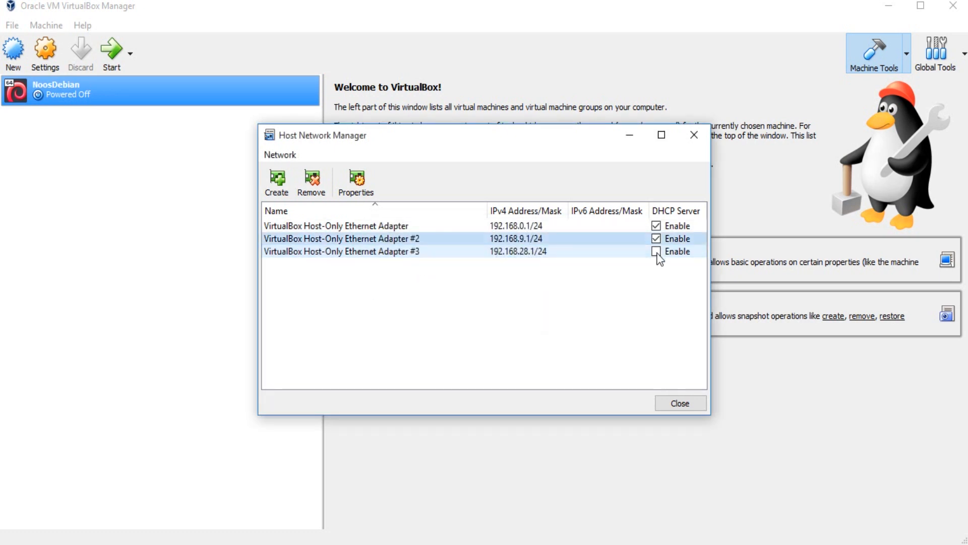
click(655, 251)
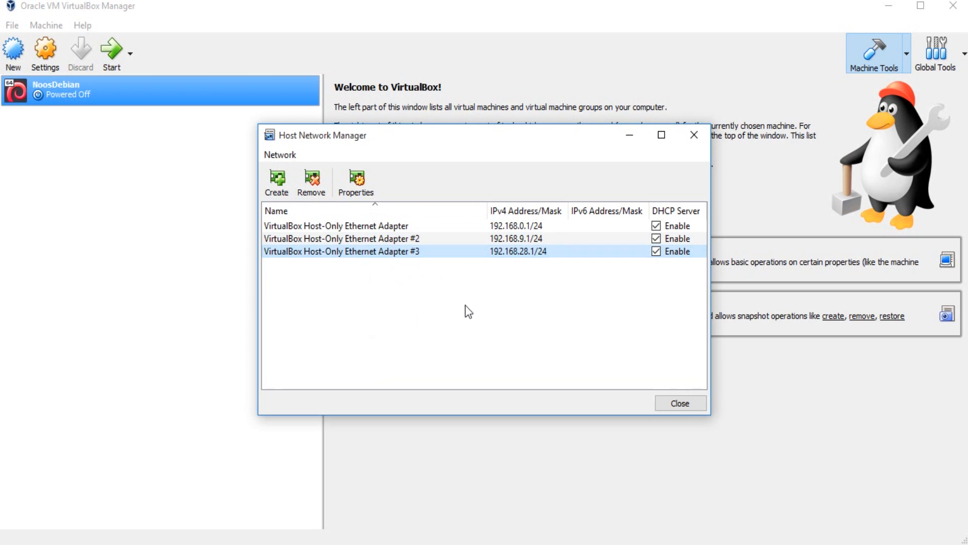
mouse_move(679, 352)
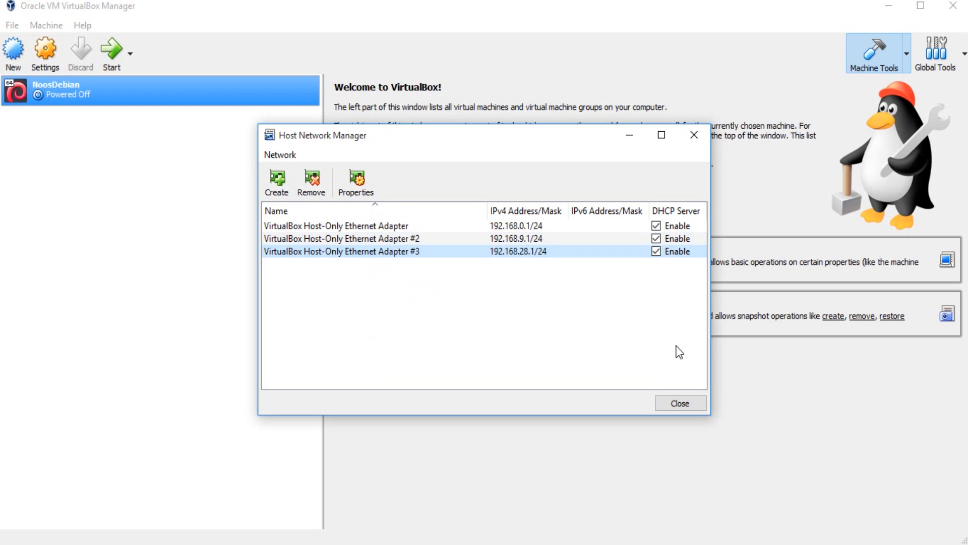
click(679, 402)
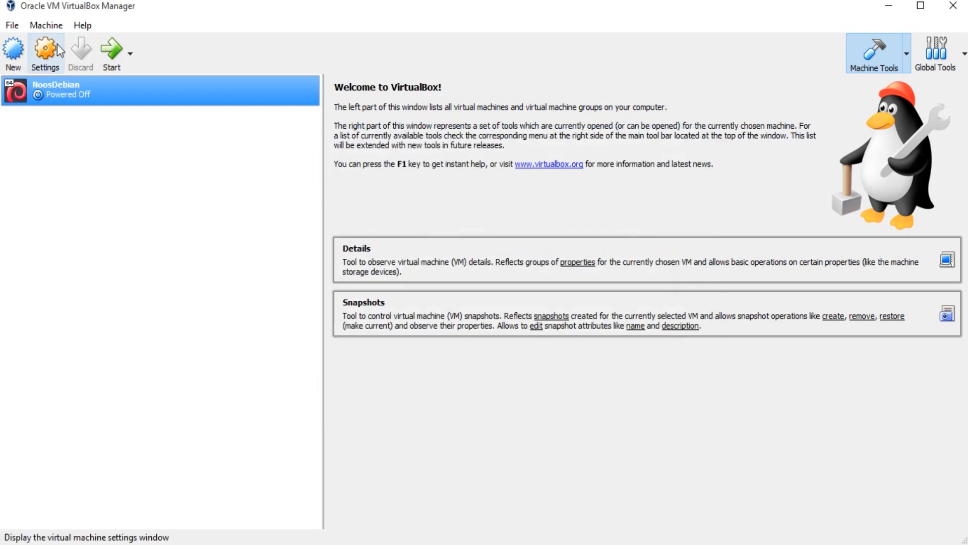
Step: In NoosDebian's Network settings, switch Adapter 2 to Bridged Adapter and list host interfaces
click(44, 49)
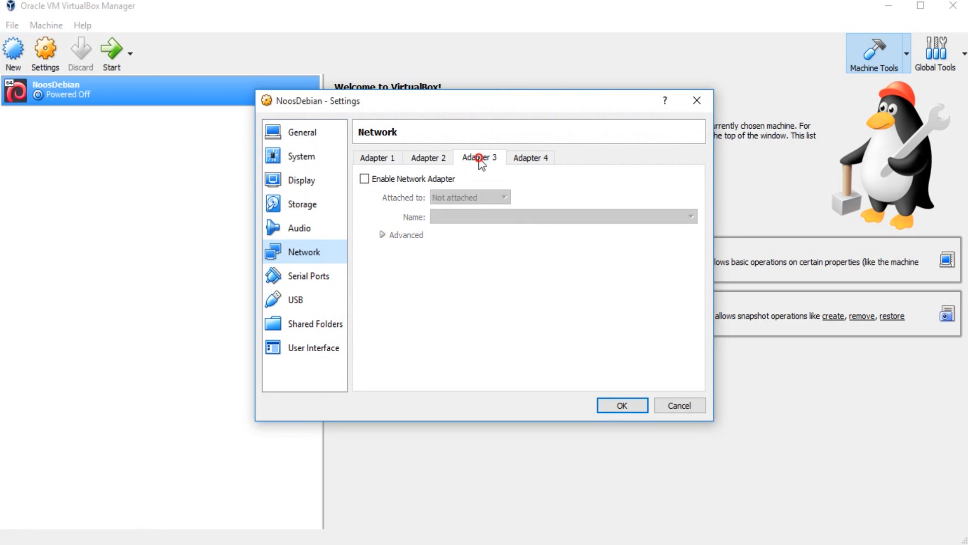
click(427, 157)
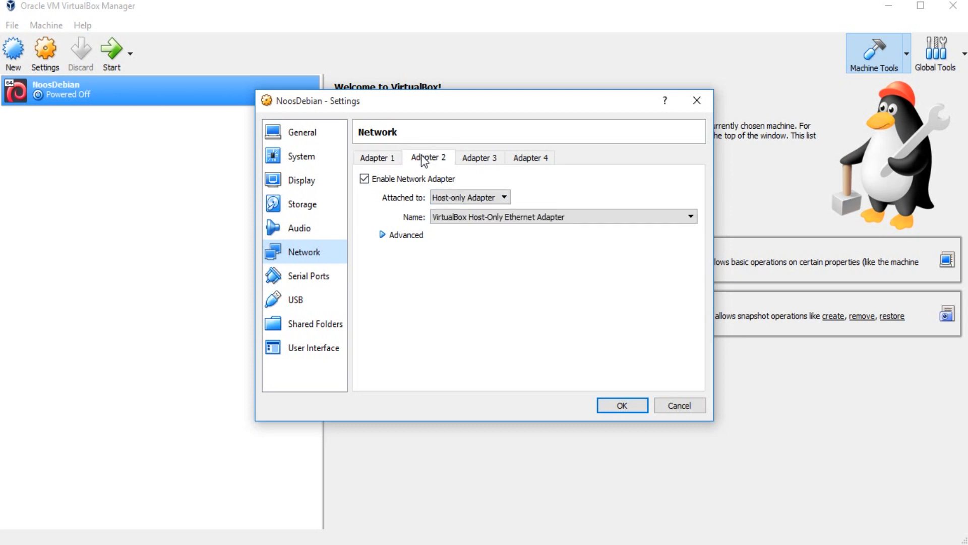
click(470, 197)
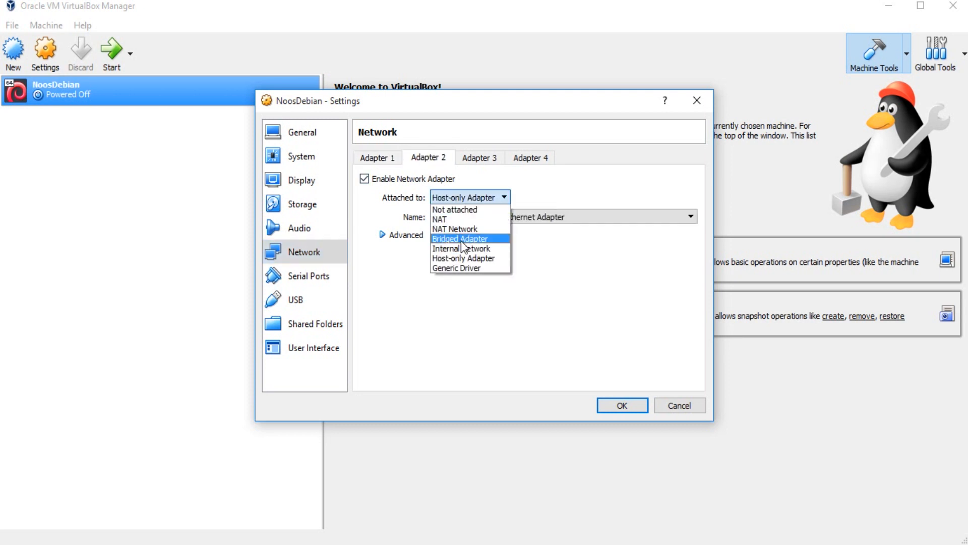
click(459, 239)
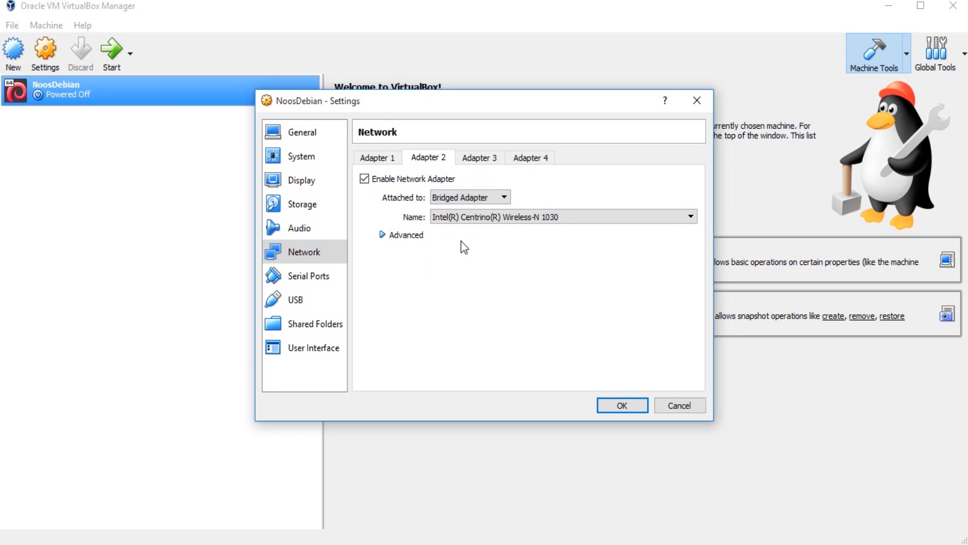
click(555, 216)
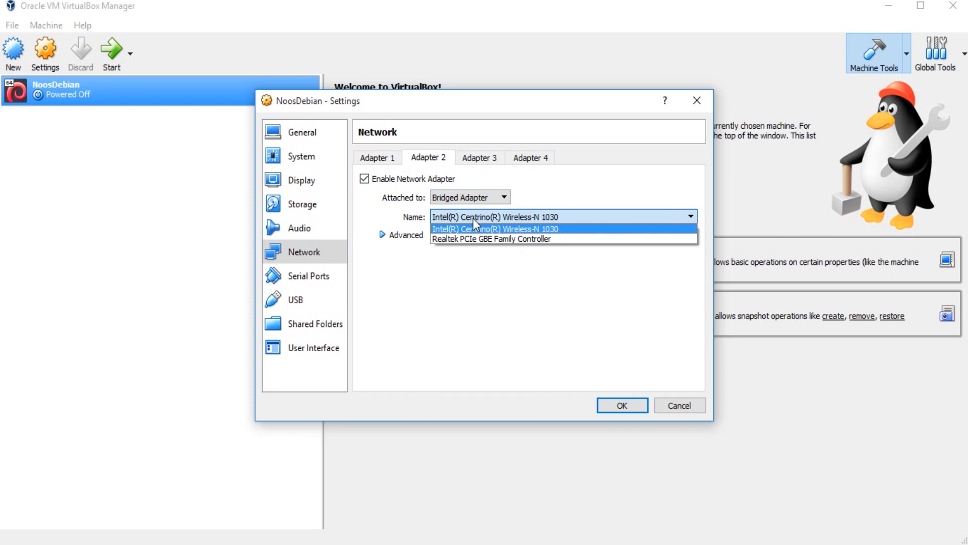
mouse_move(507, 239)
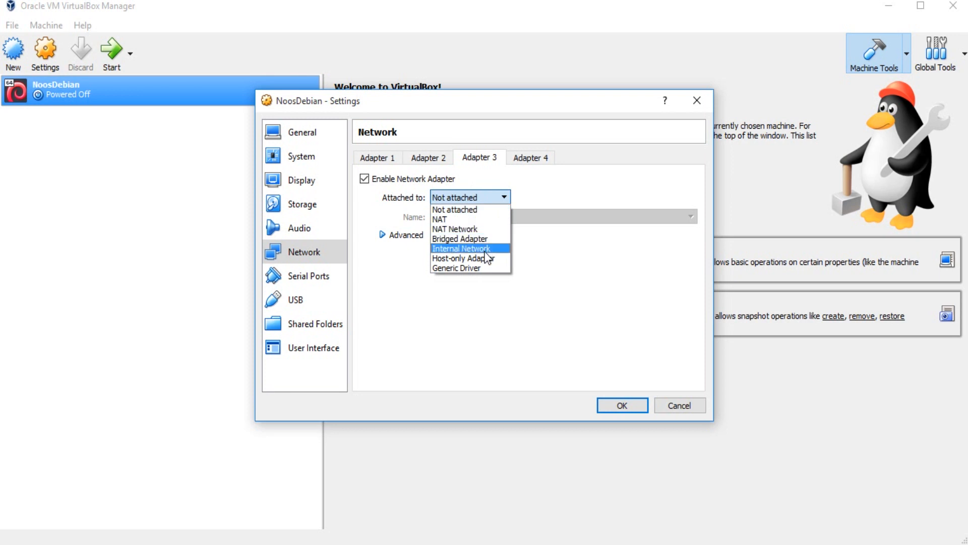
Step: Attach Adapter 3 to 'VirtualBox Host-Only Ethernet Adapter'
click(459, 258)
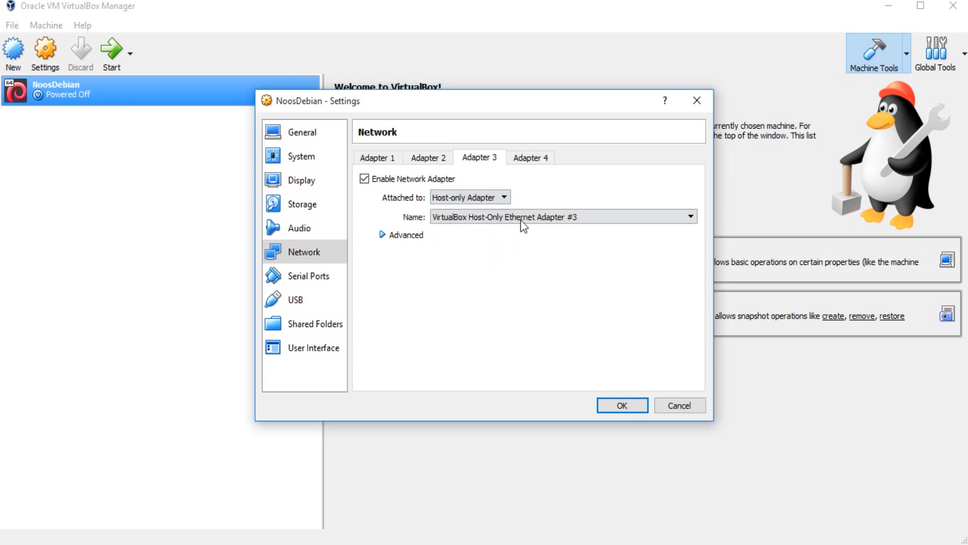
click(690, 216)
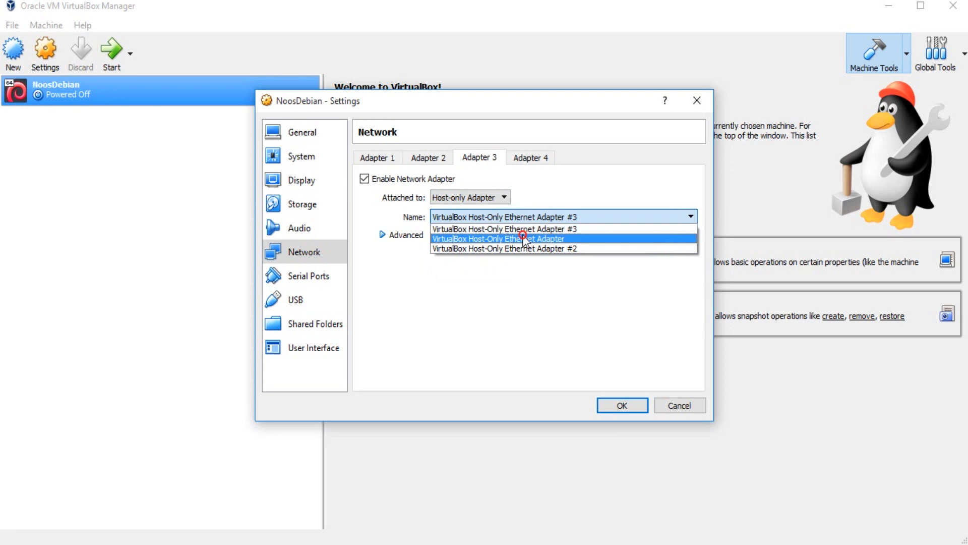
click(497, 239)
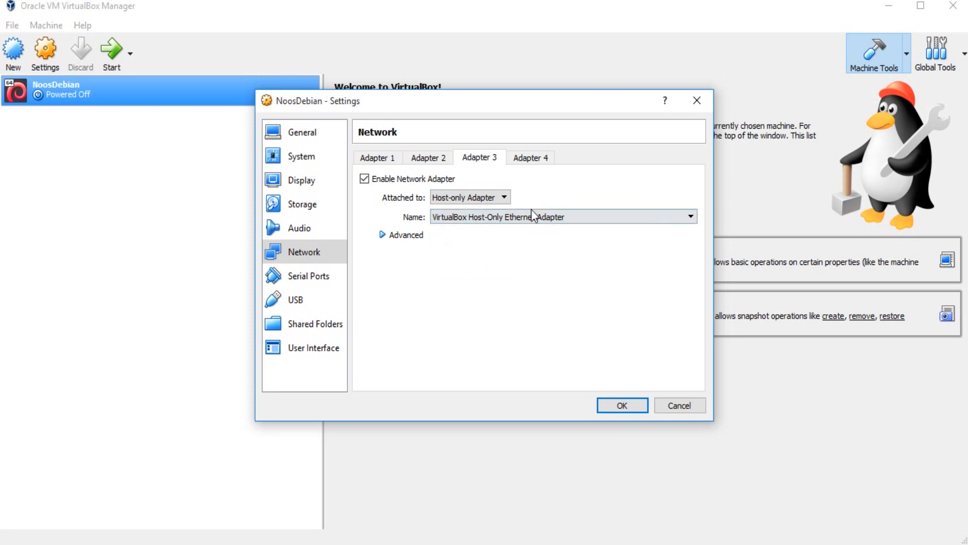
Step: Attach Adapter 4 to host-only adapter #2 and save NoosDebian's network settings with OK
click(530, 157)
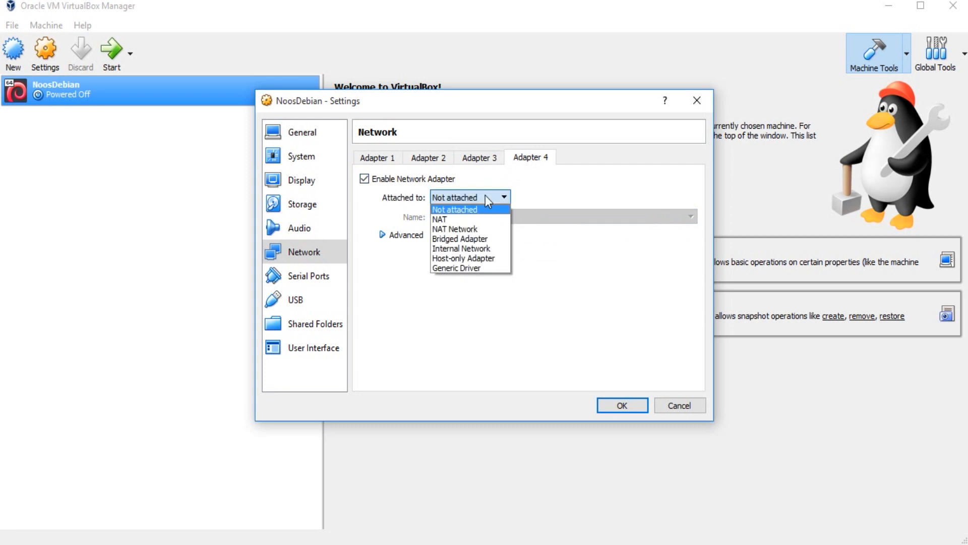
click(462, 258)
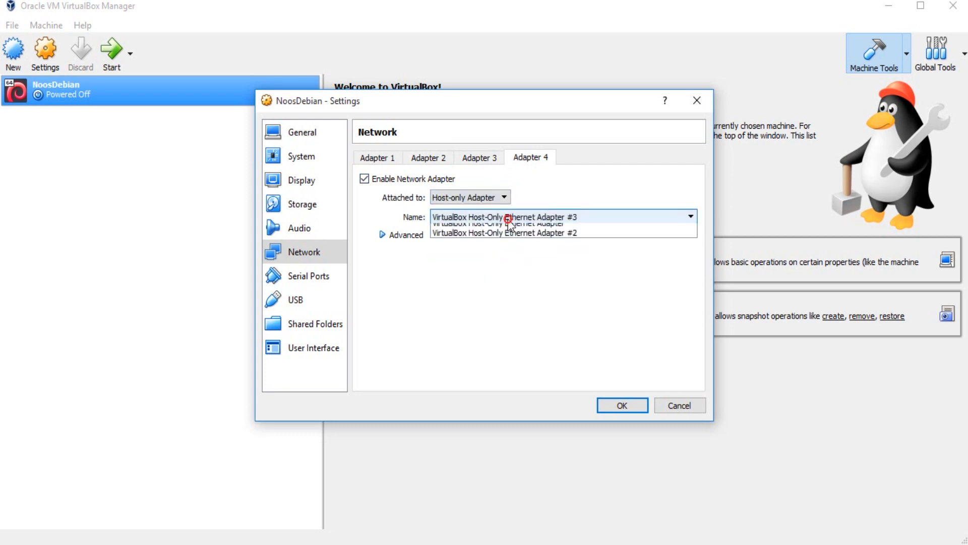
click(503, 232)
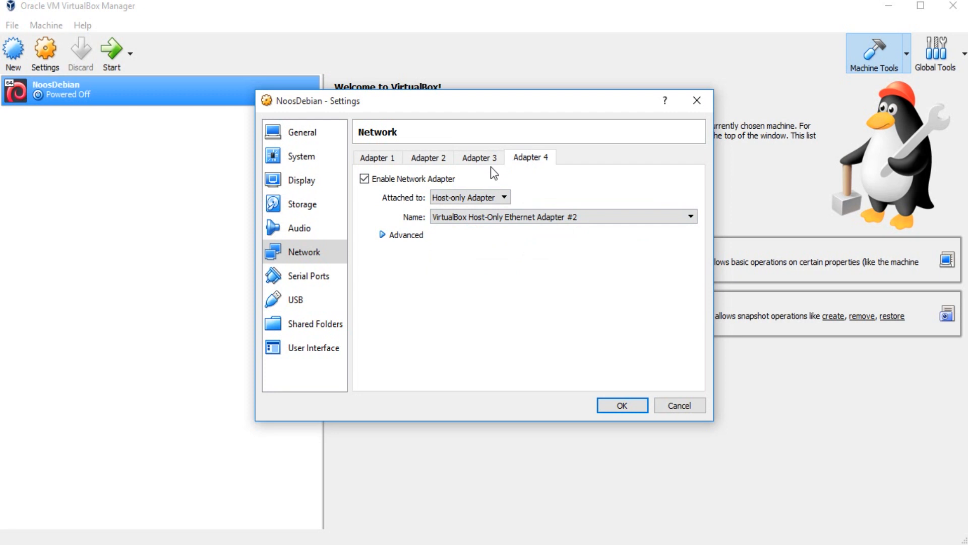
click(427, 158)
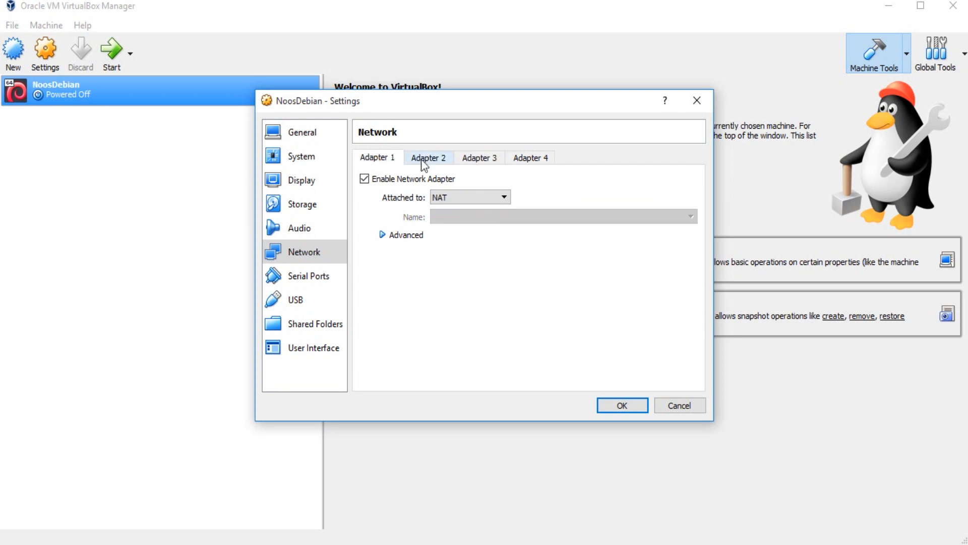
click(530, 157)
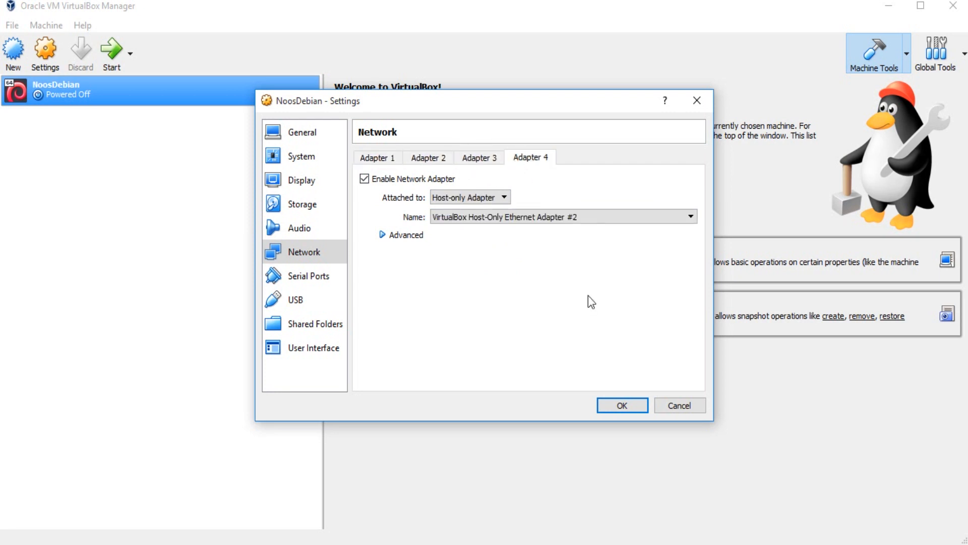
click(621, 405)
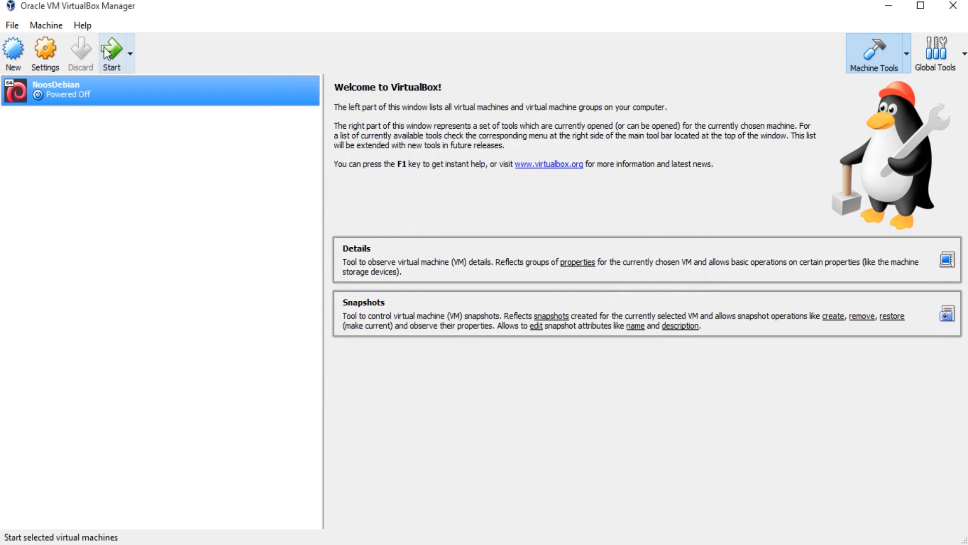
Step: Start NoosDebian and accept the switch to scaled window mode
click(111, 52)
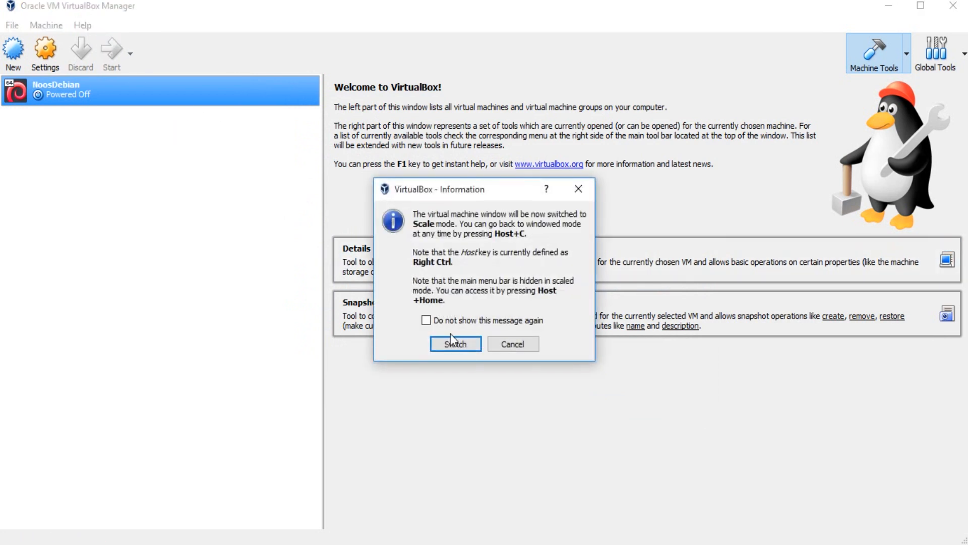
click(454, 344)
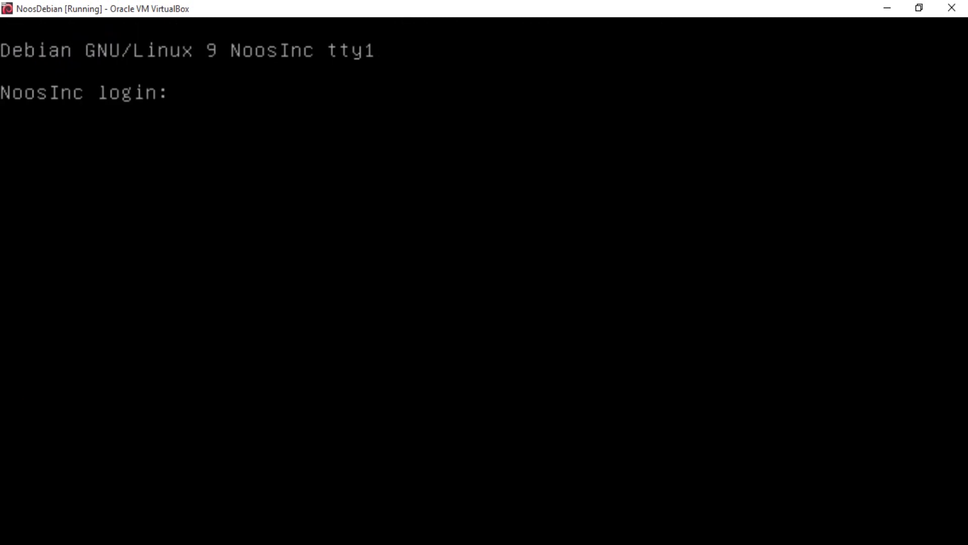
Step: Log in as sonisi, become root with su, and begin entering an 'ip link' command
text(sonisi)
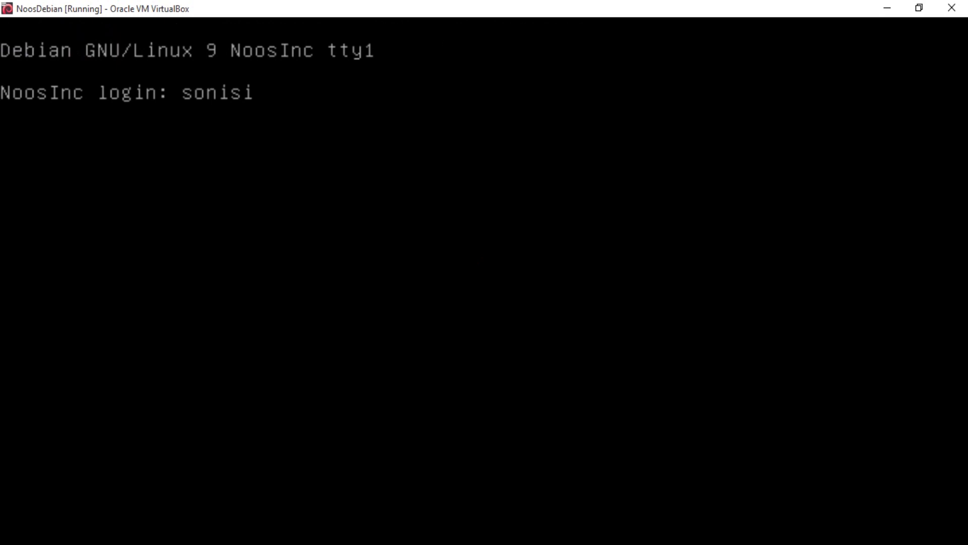
text(tez)
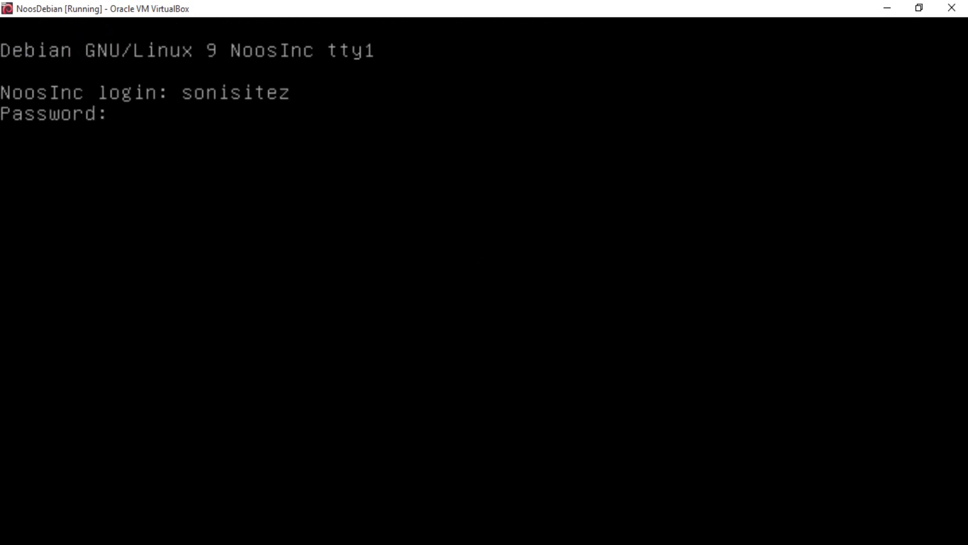
key(Home)
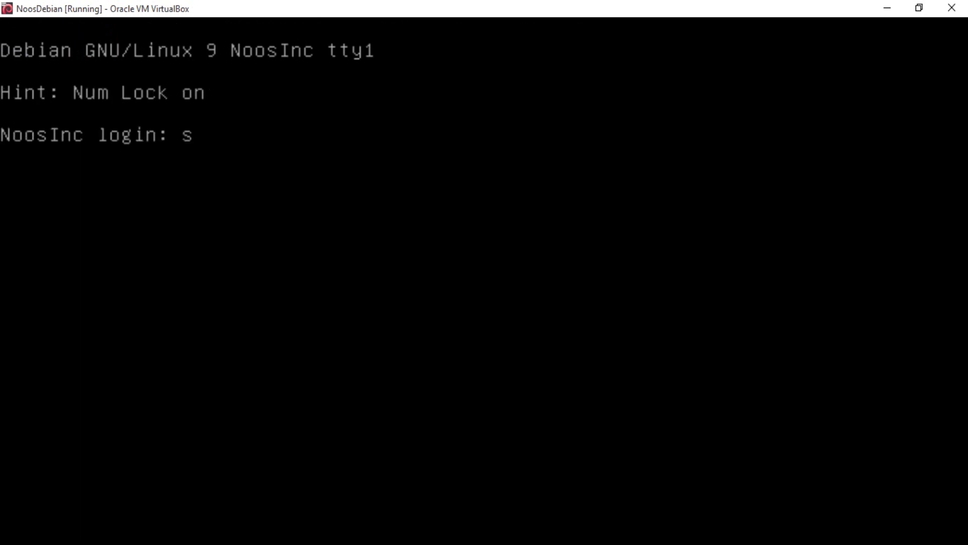
text(onisitez)
text(su)
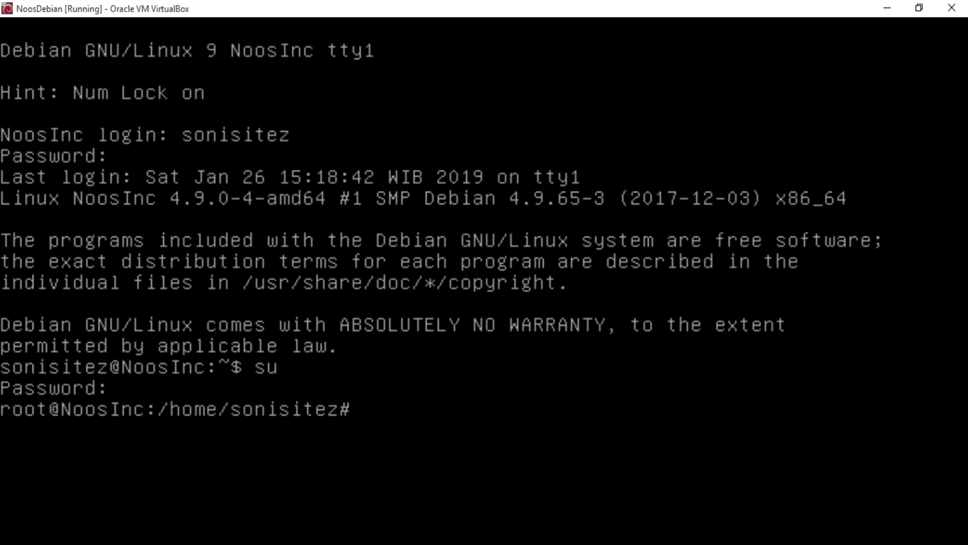
text(ip lin)
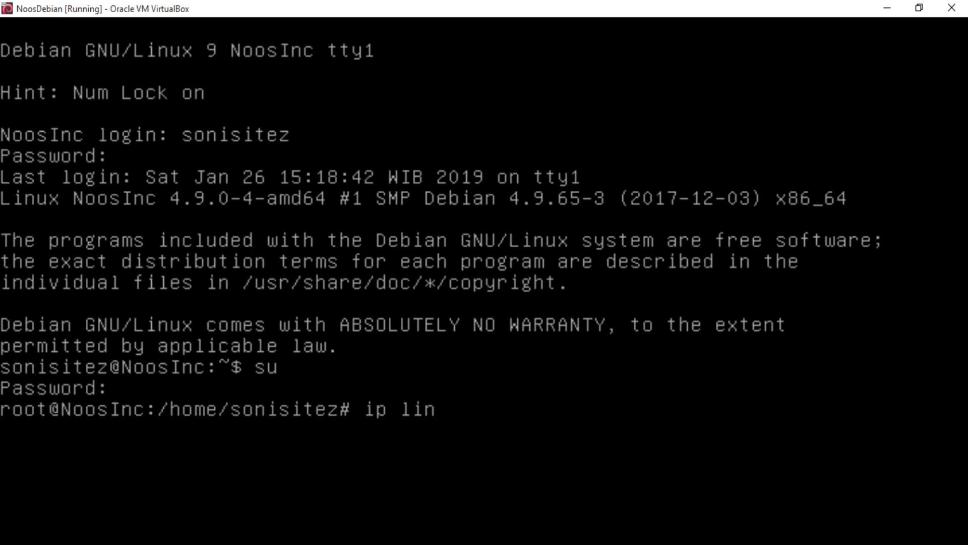